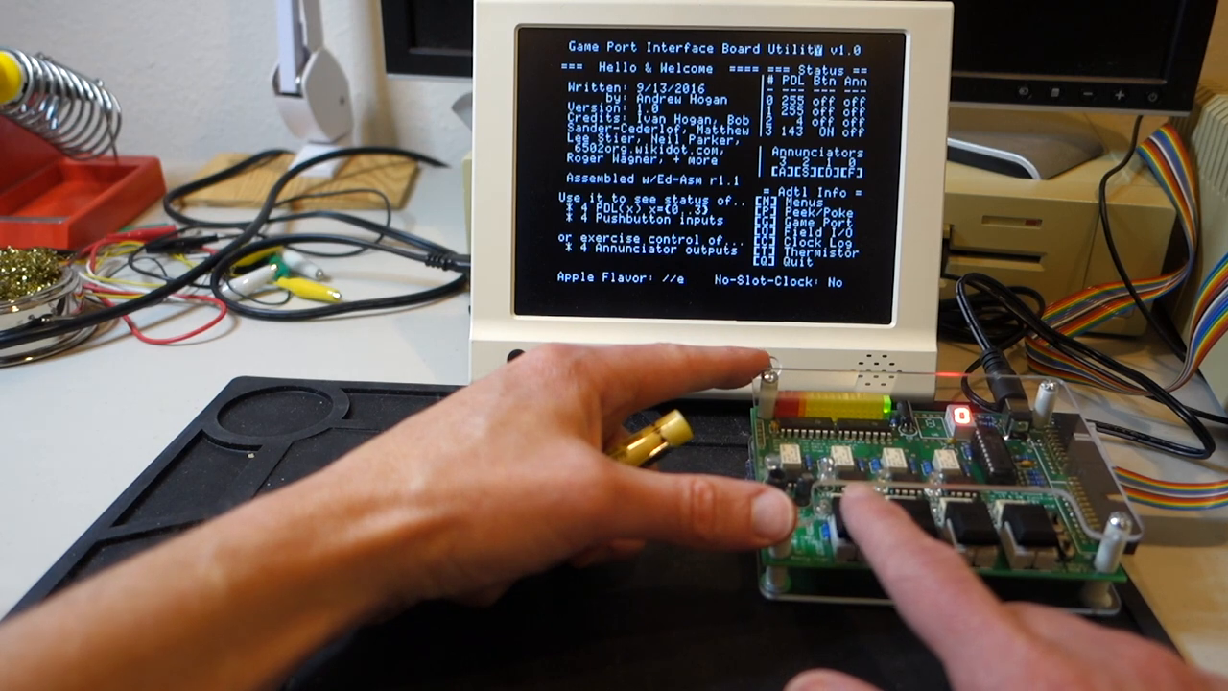
Step: Display the thermistor screen showing Current Temp 70F / 20C
left_click(854, 504)
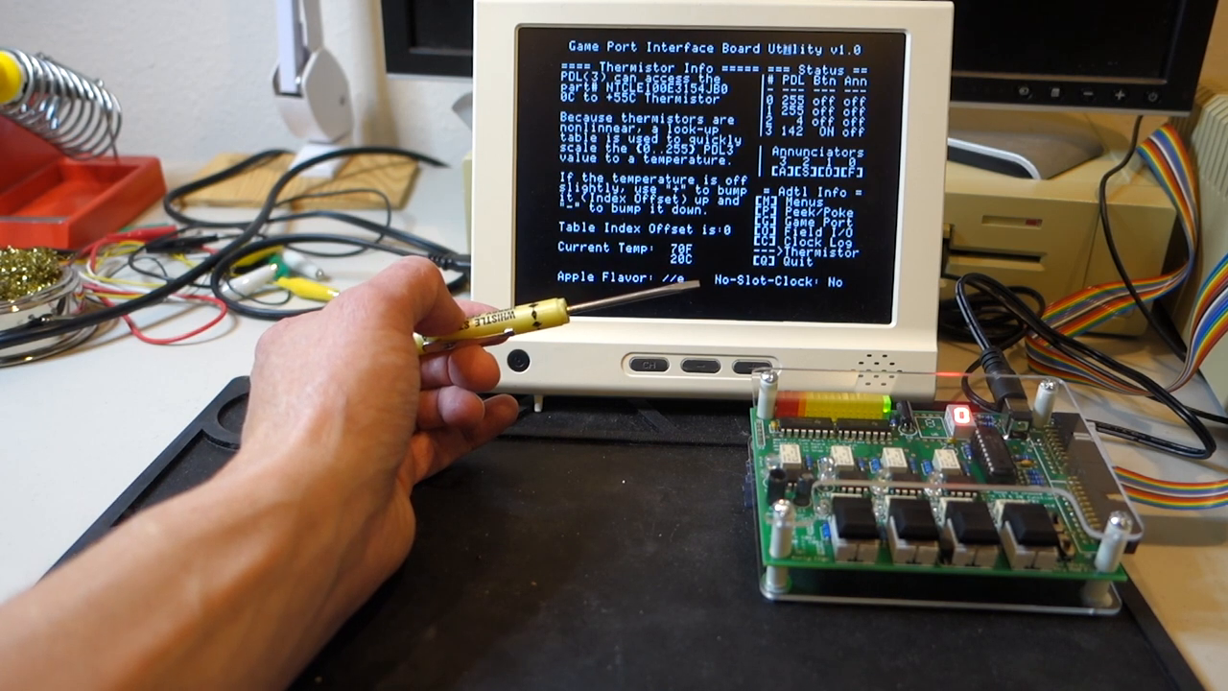
Step: View the Field I/O relay and coil pin outs, then the Game Port Pin Outs page
key("f")
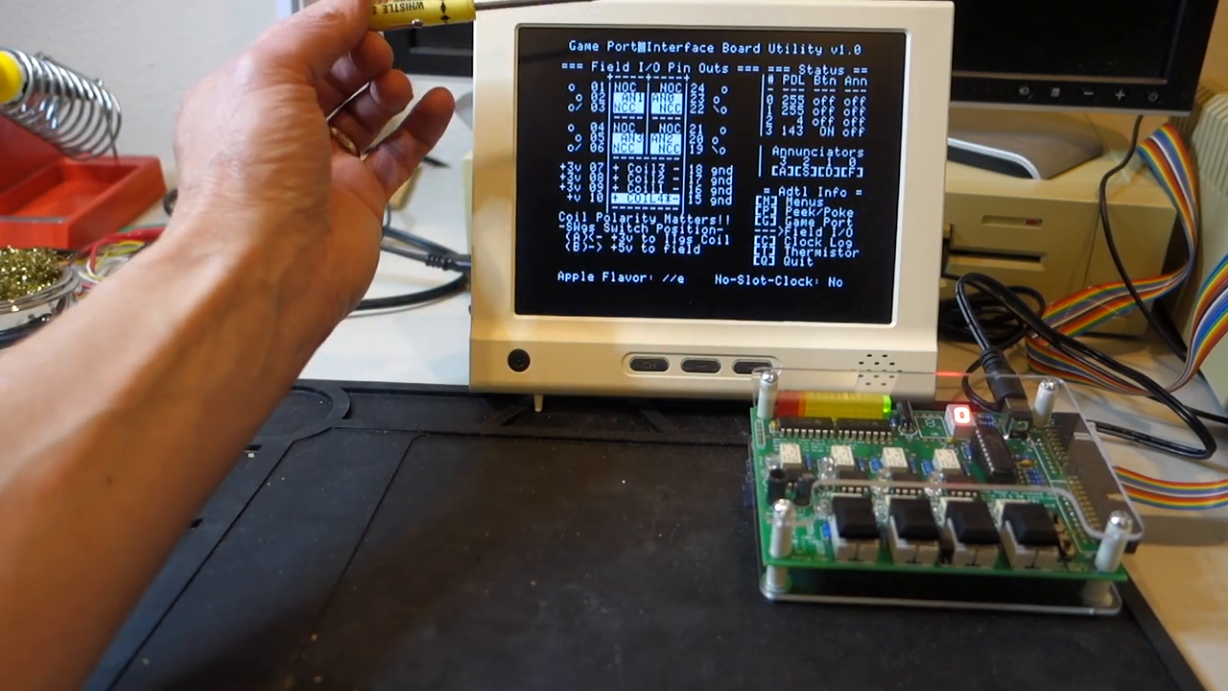
mouse_move(432, 125)
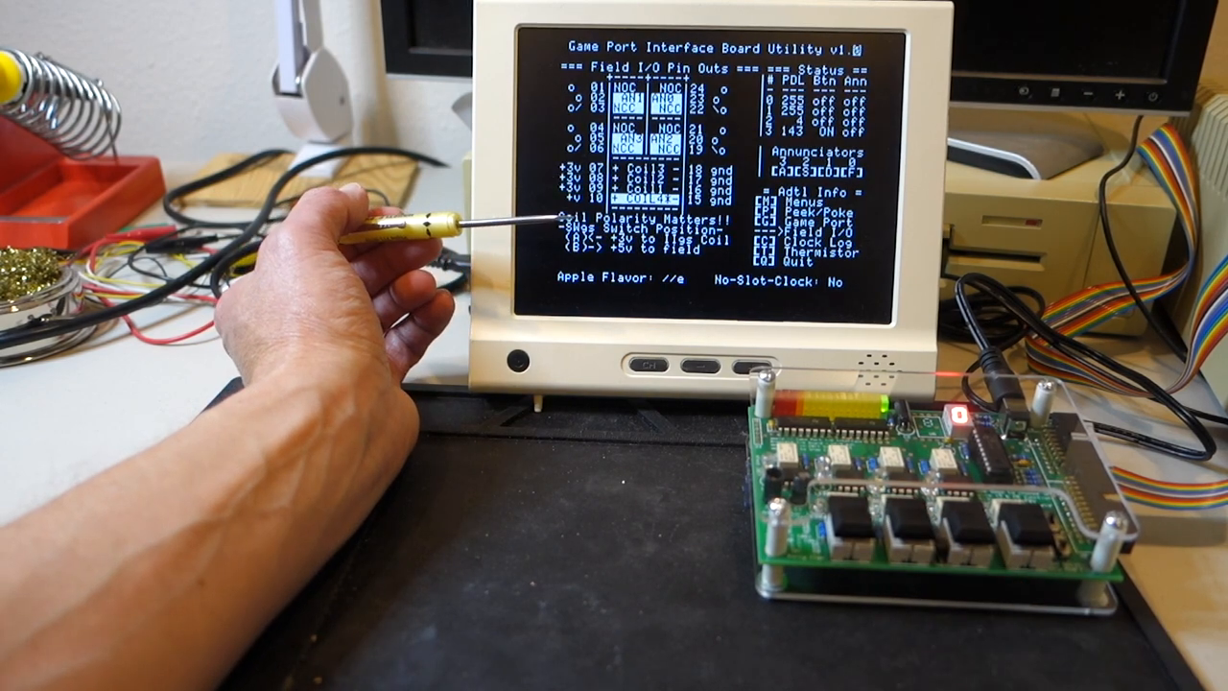
key("G")
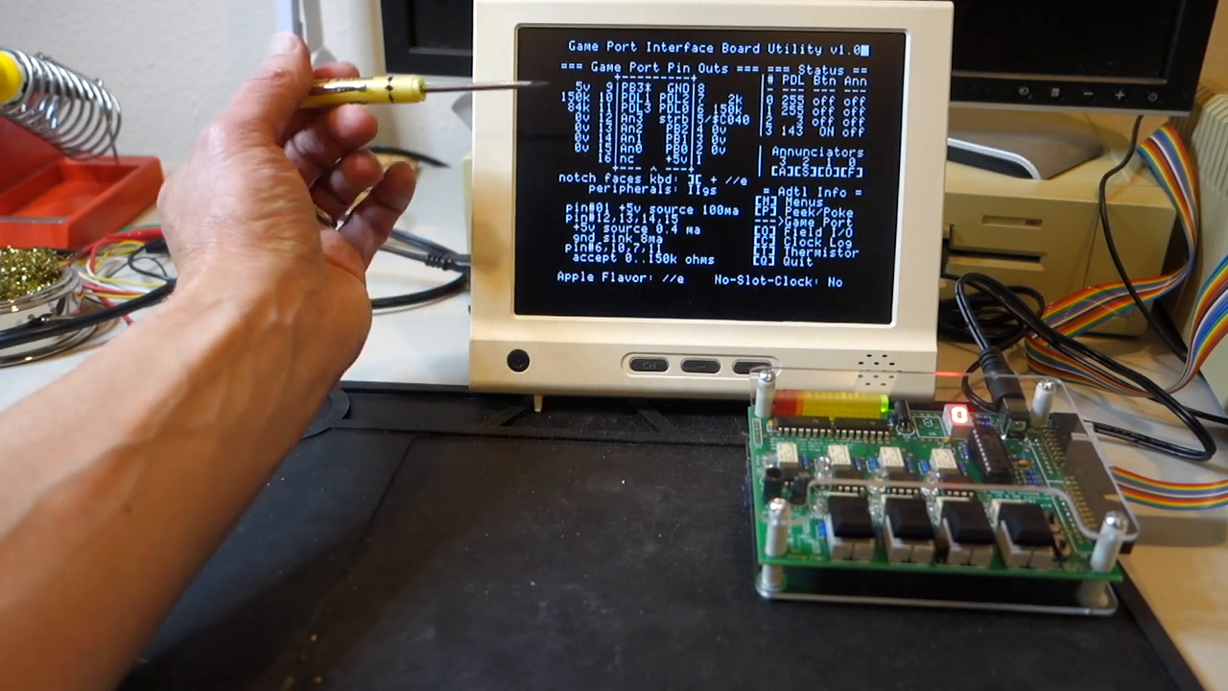